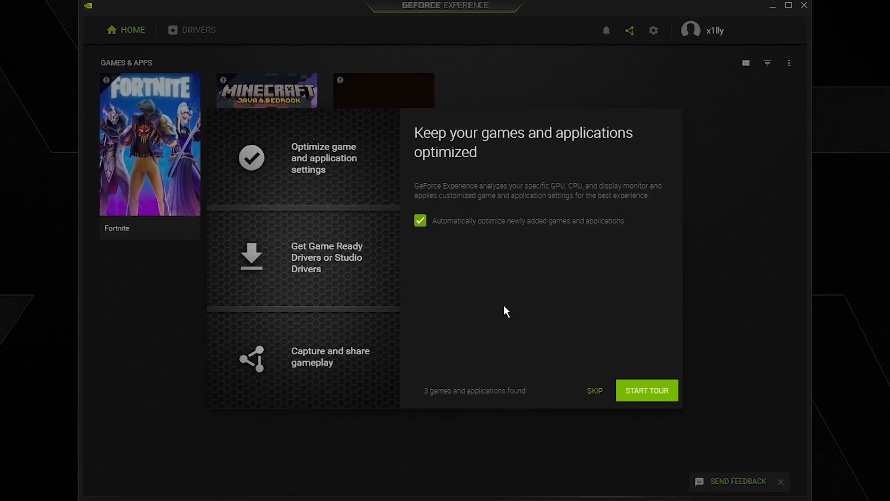
mouse_move(520, 226)
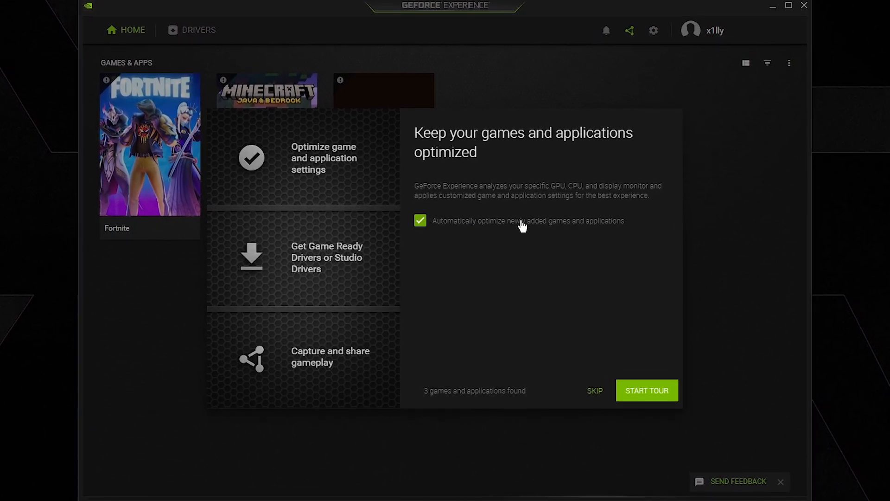
Step: Untick 'Automatically optimize newly added games and applications' in the welcome tour
left_click(420, 220)
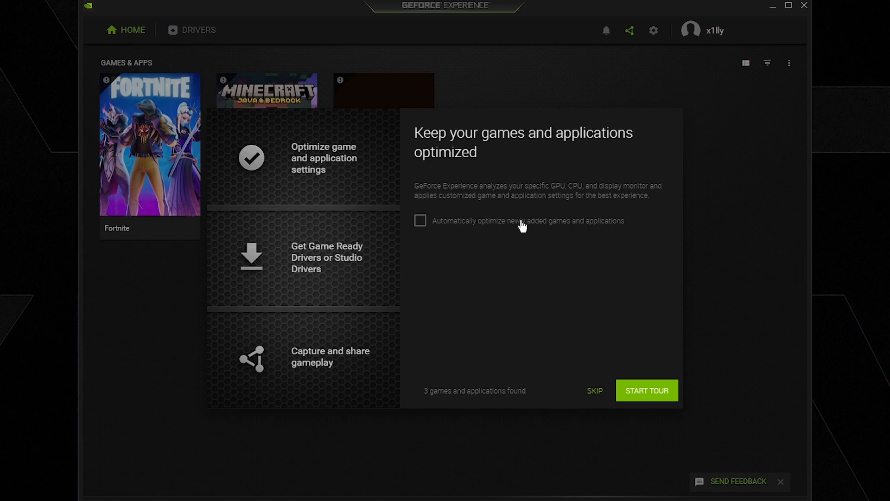
mouse_move(548, 264)
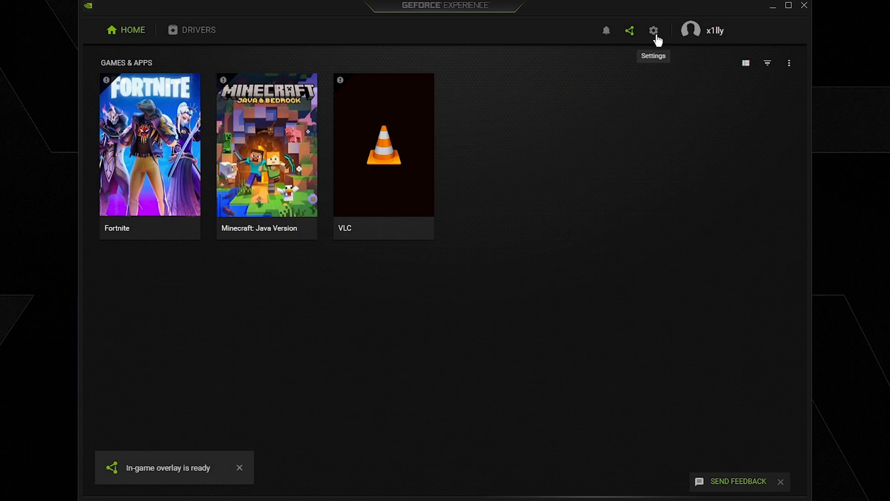
Step: In general settings, turn off desktop notifications for driver updates and available rewards
left_click(653, 30)
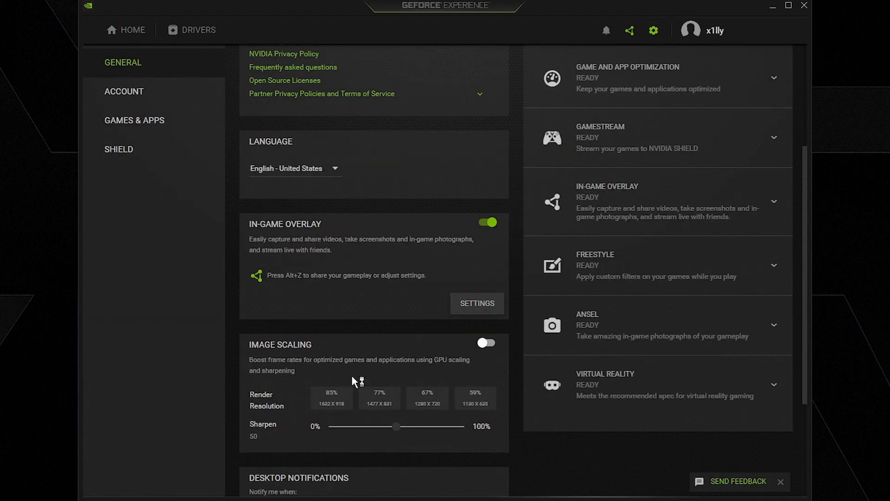
scroll("down", 3)
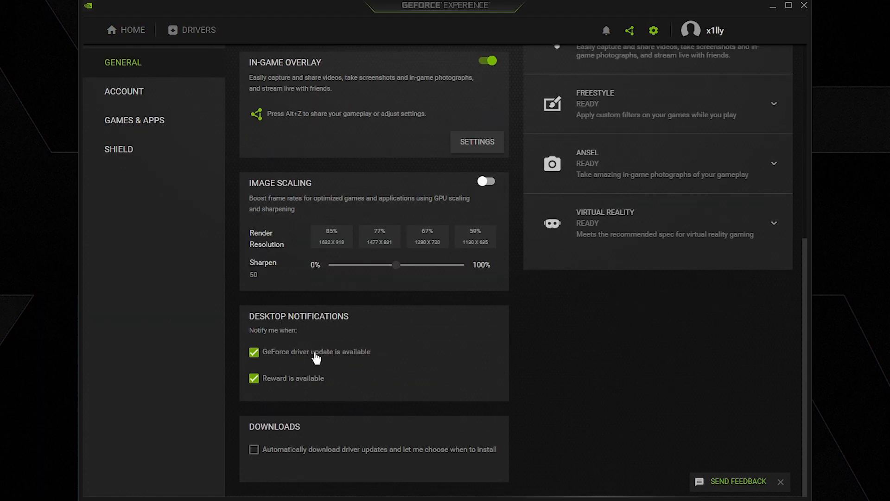
mouse_move(308, 362)
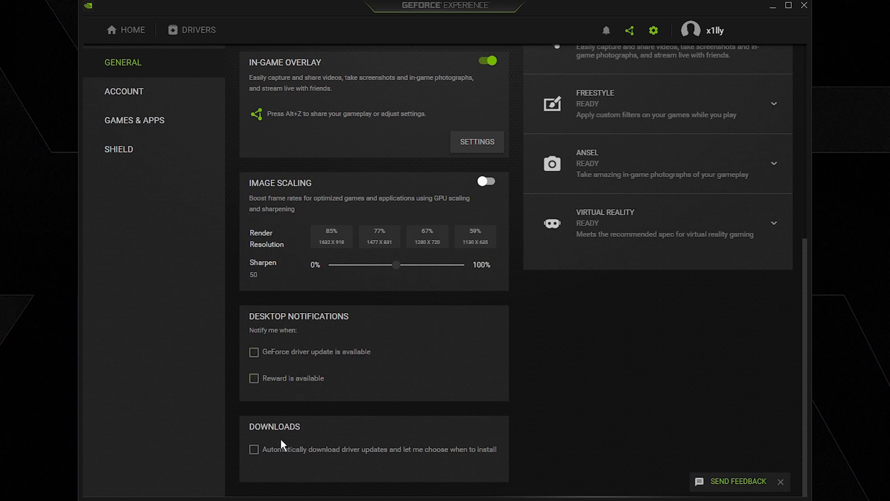
mouse_move(298, 456)
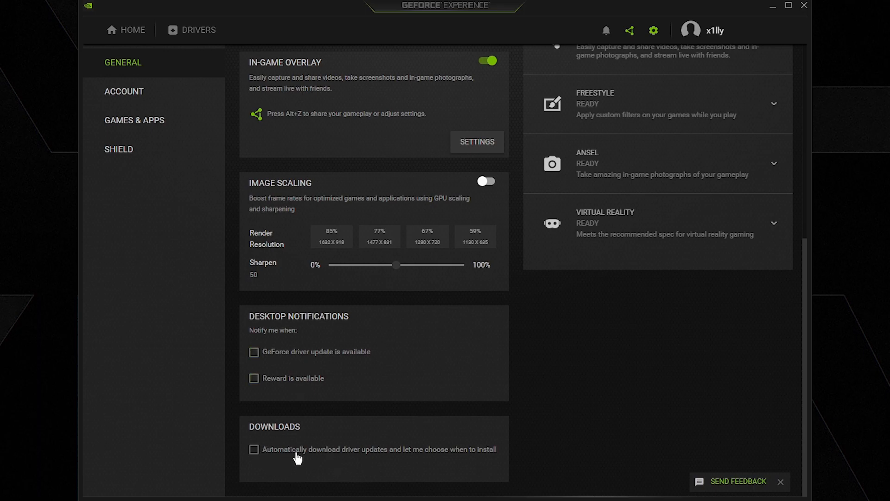
mouse_move(318, 363)
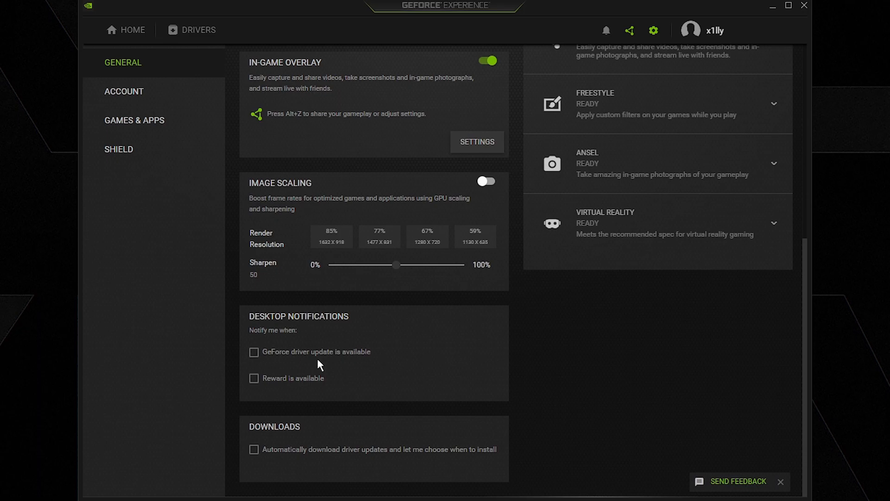
scroll("up", 3)
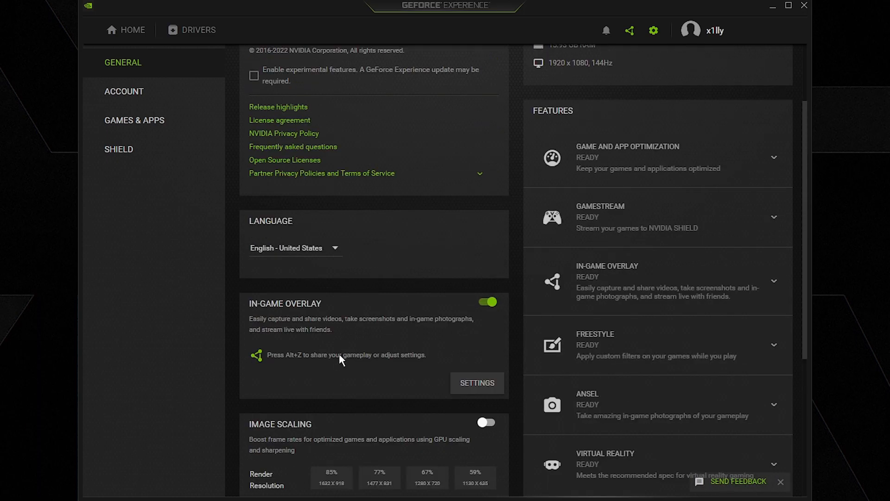
scroll("down", 3)
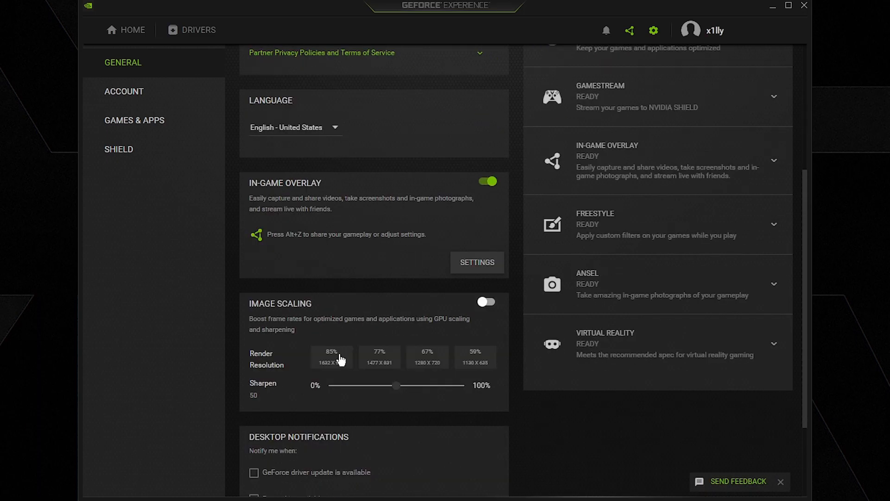
scroll("up", 3)
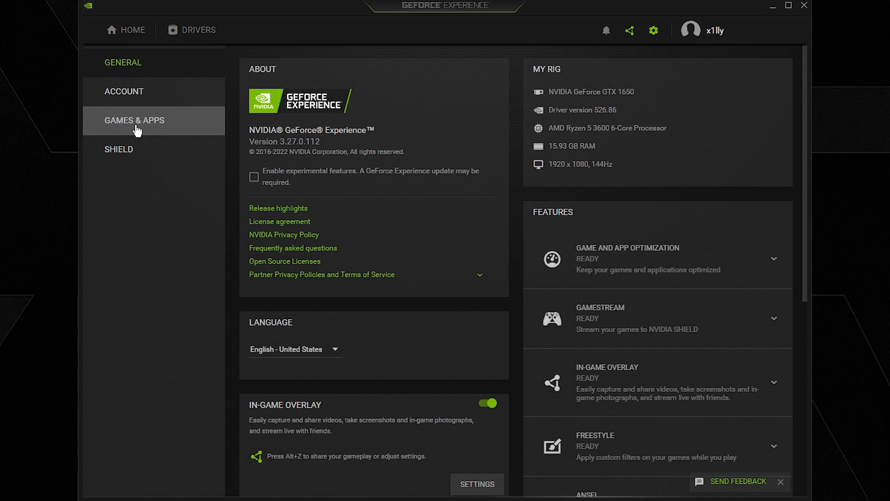
Step: Remove every folder from the Games & Apps scan locations and check the SHIELD settings
left_click(133, 120)
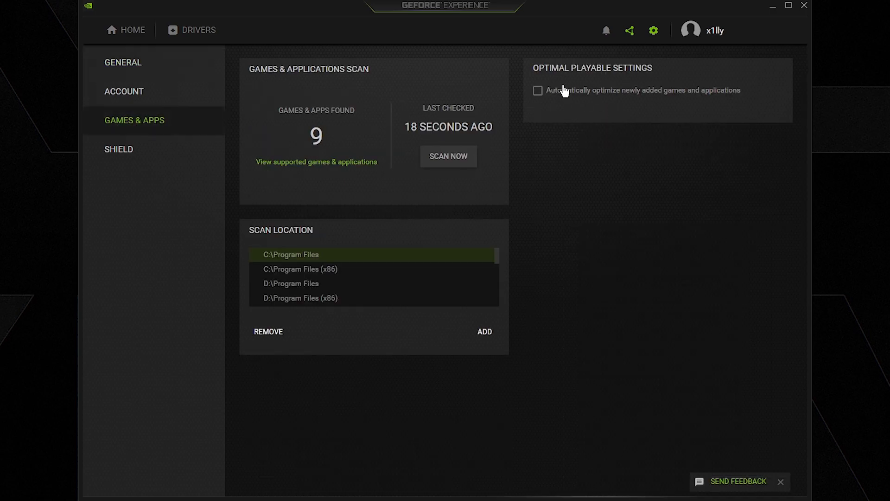
mouse_move(505, 109)
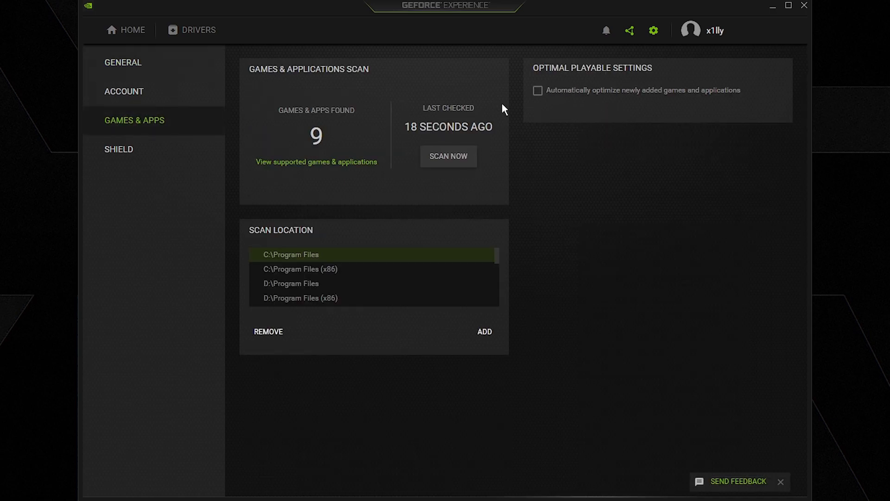
mouse_move(268, 332)
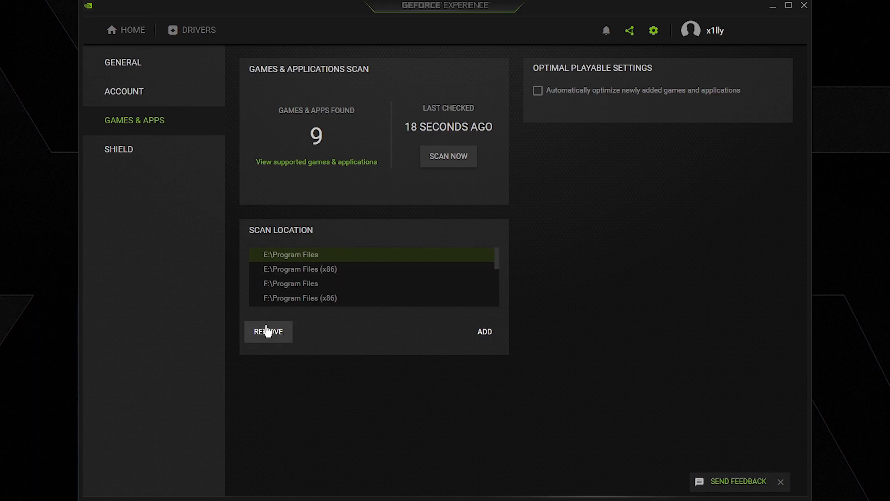
left_click(267, 332)
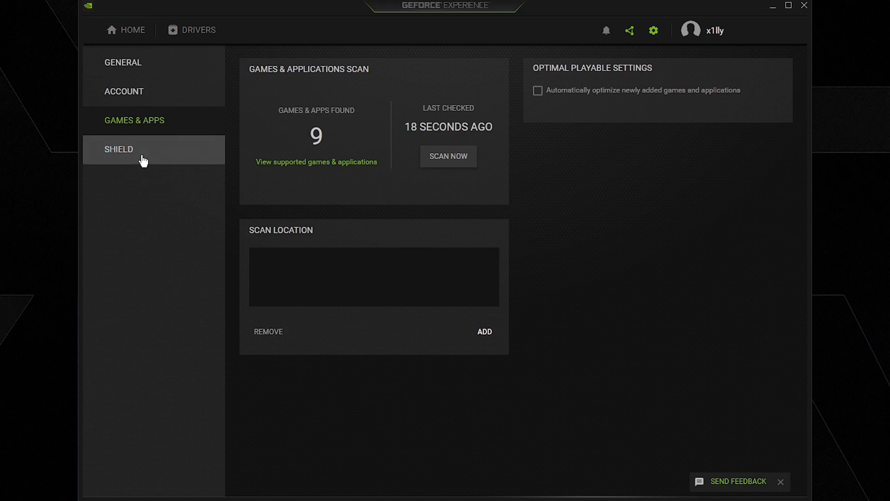
left_click(119, 149)
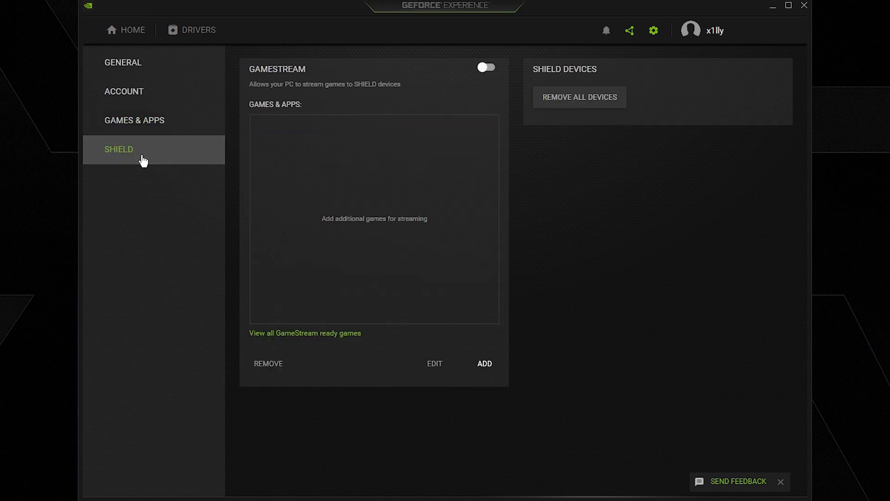
Step: Return to the general settings at the in-game overlay section
left_click(123, 62)
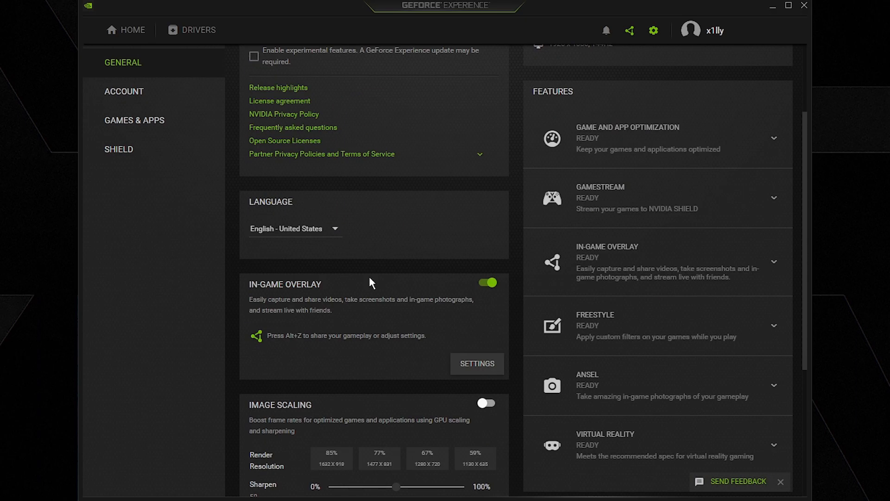
scroll("up", 3)
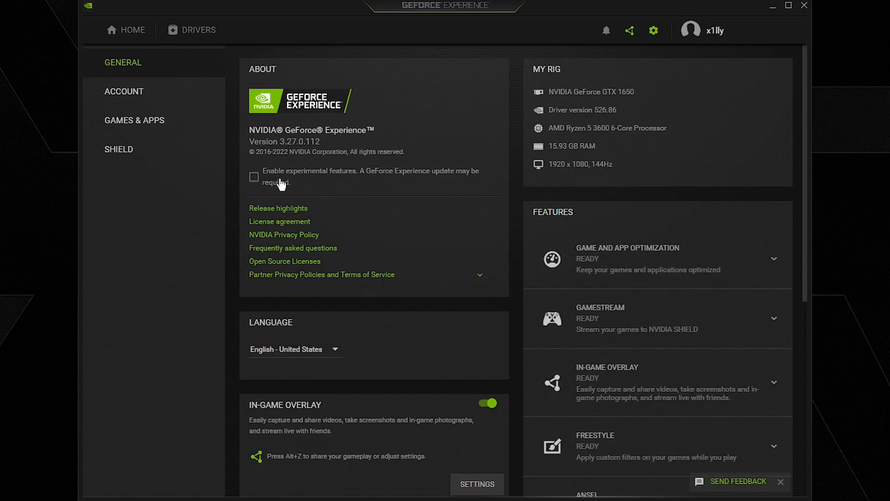
scroll("down", 3)
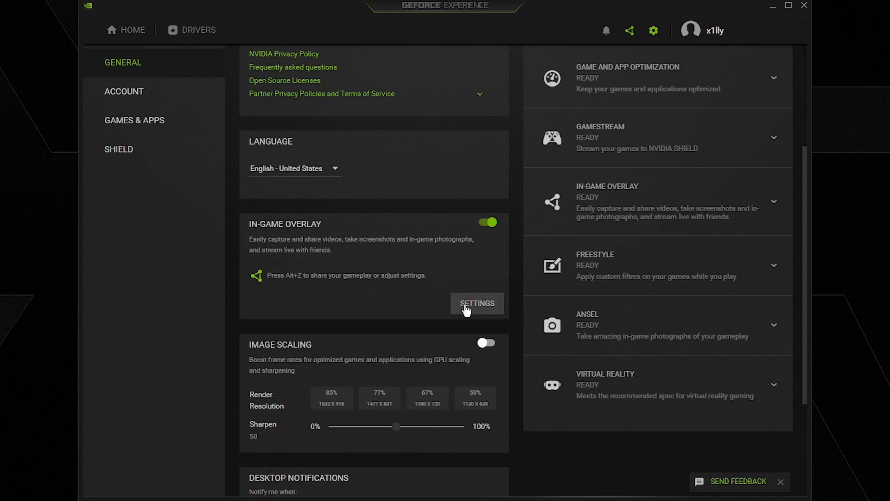
Step: Browse the in-game overlay's Highlights and Photo mode pages, then reach Privacy control with desktop capture off
left_click(477, 303)
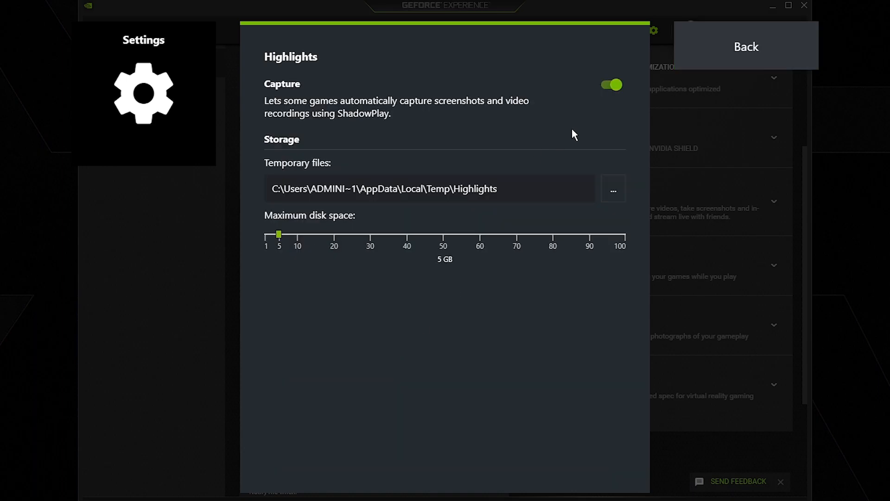
left_click(745, 46)
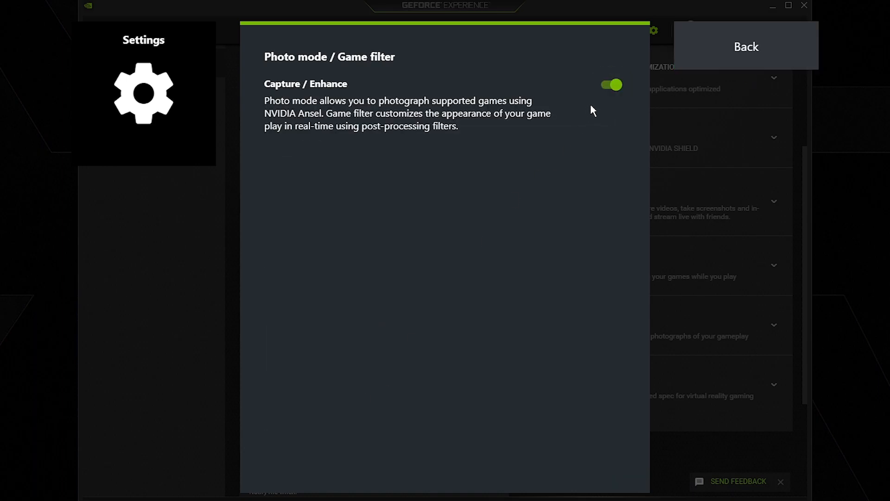
left_click(746, 45)
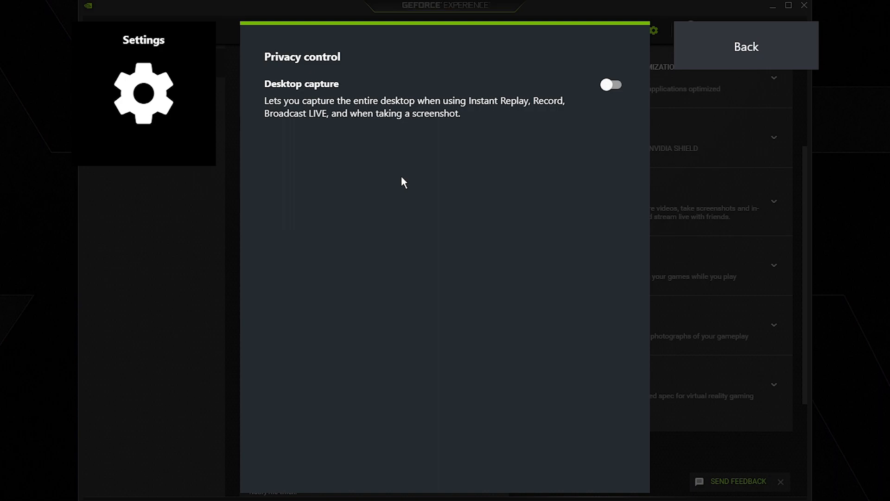
mouse_move(829, 52)
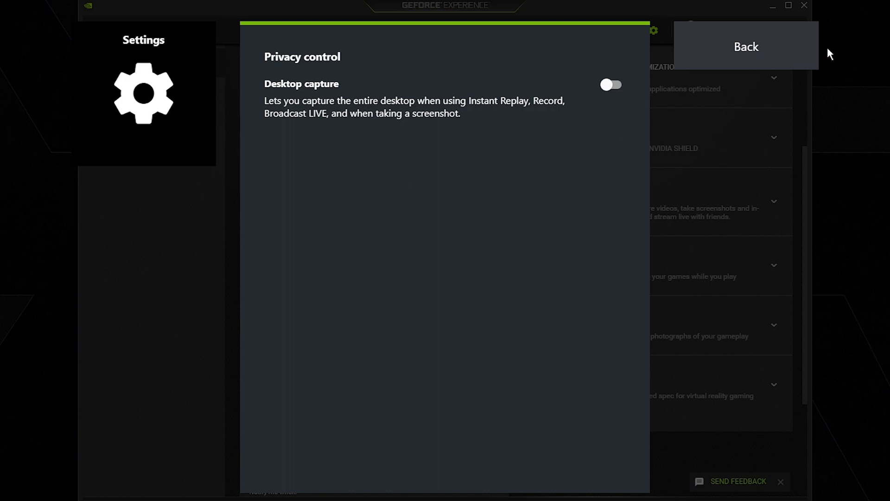
Step: Switch off overlay notifications for highlights, HDR warnings, broadcasting status and saved replay clips
left_click(746, 46)
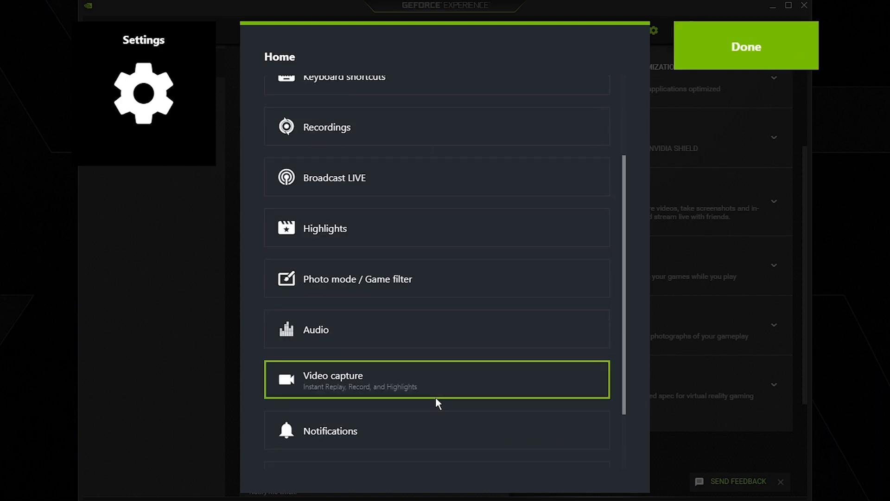
left_click(330, 430)
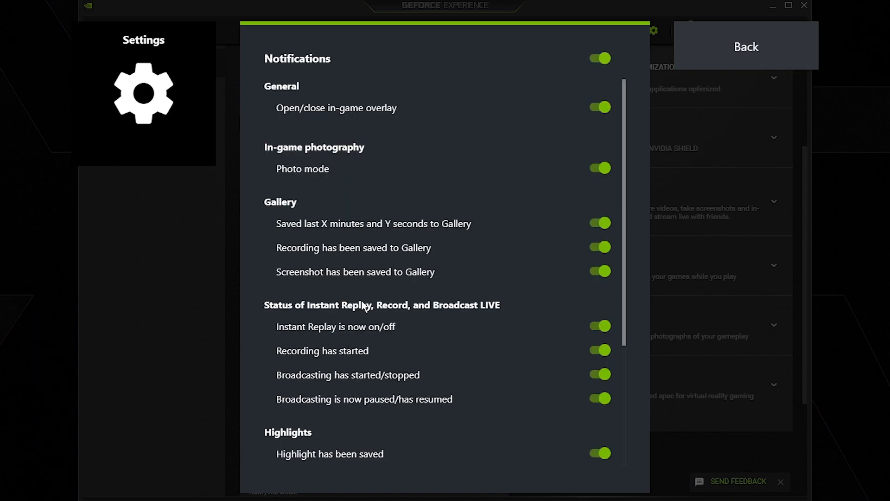
scroll("down", 3)
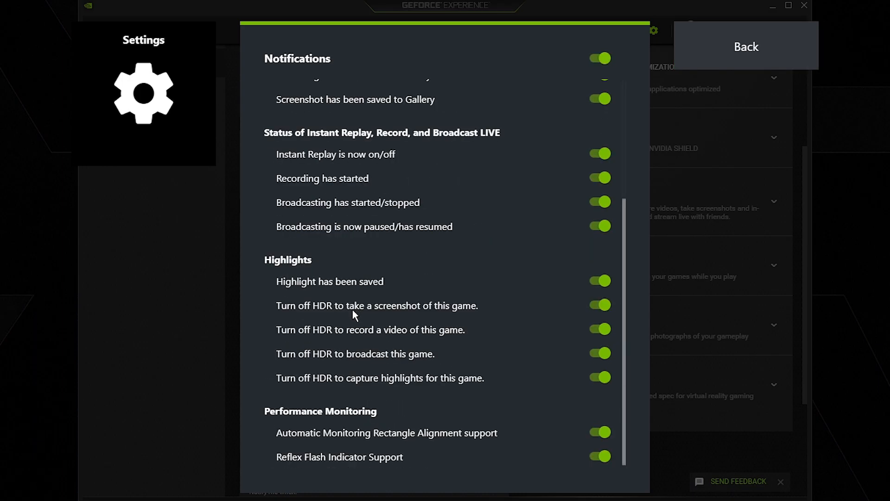
mouse_move(714, 426)
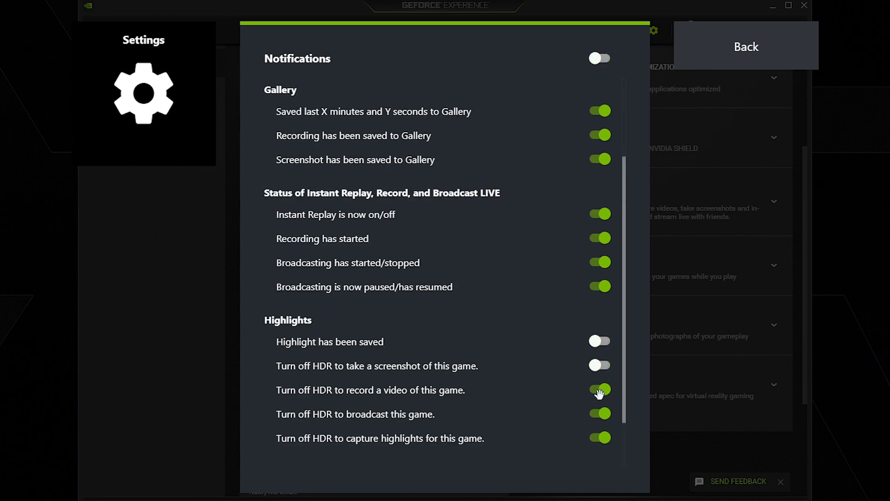
scroll("down", 3)
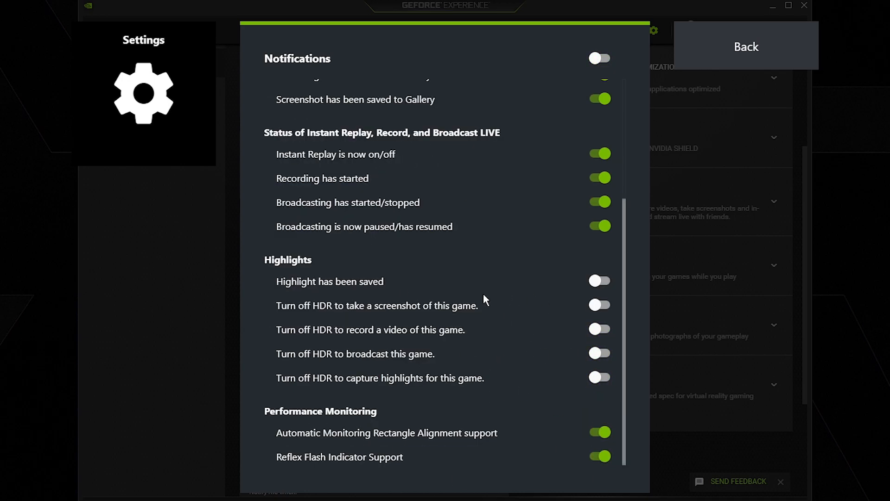
scroll("up", 3)
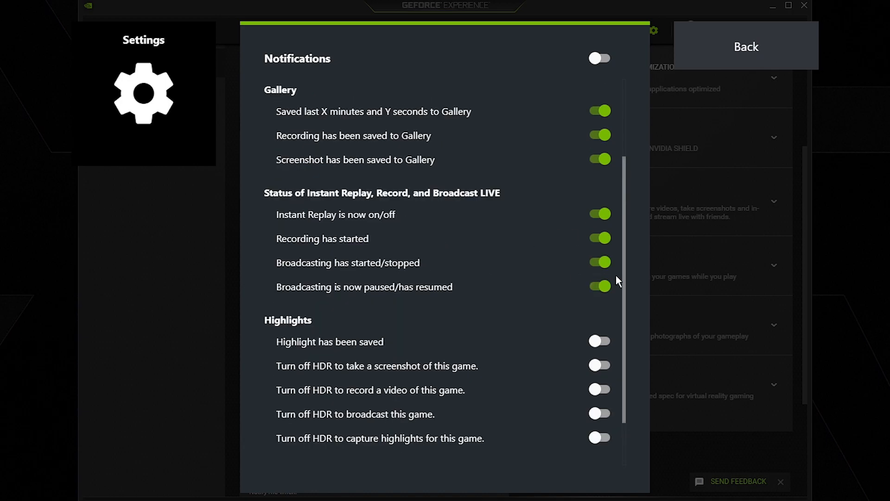
scroll("up", 3)
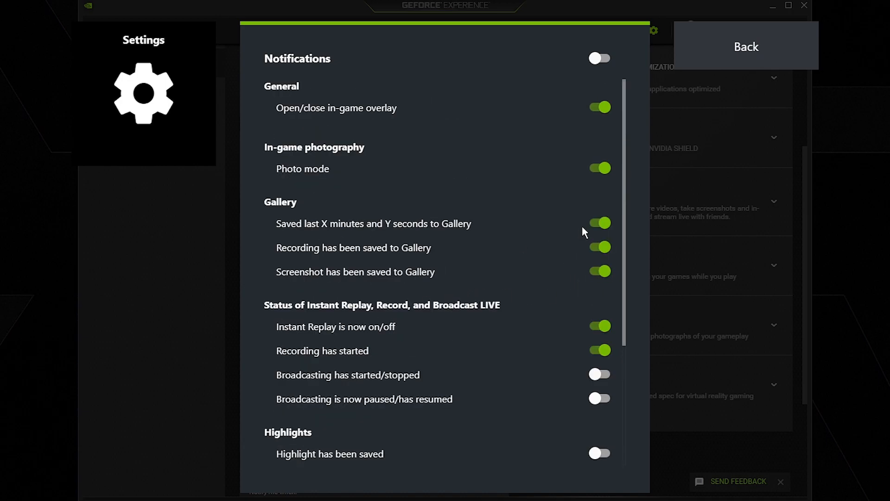
left_click(598, 223)
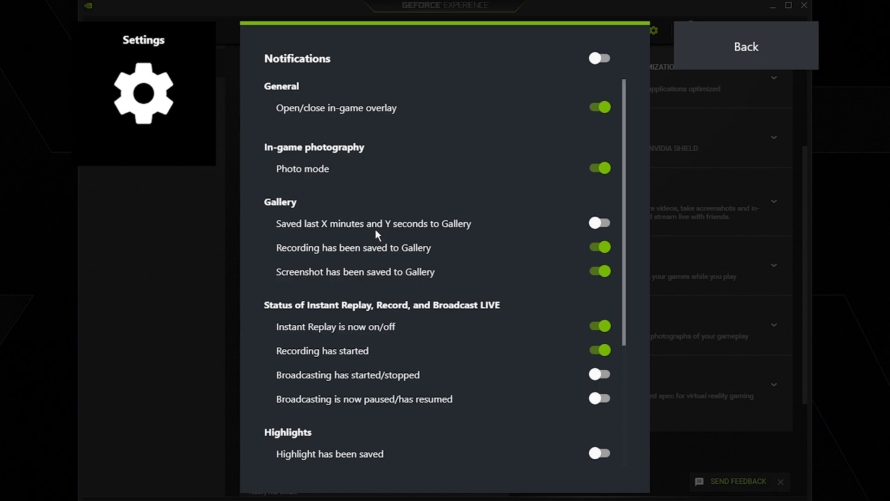
left_click(599, 168)
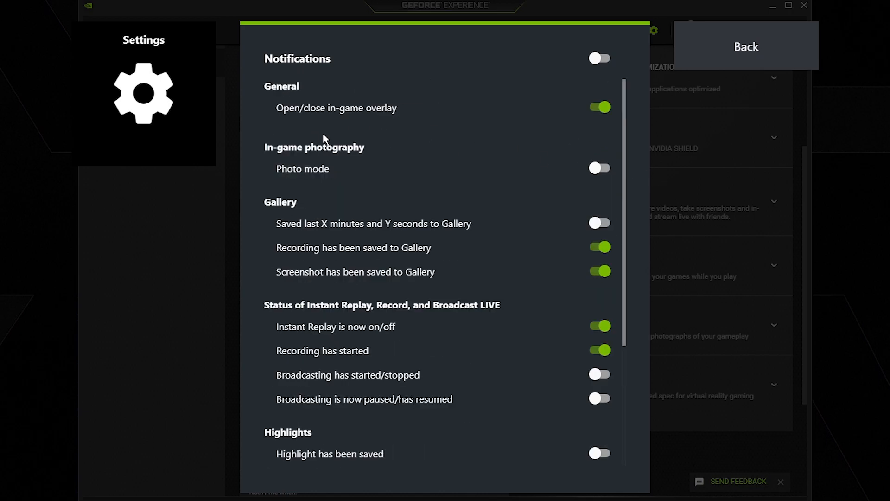
Step: Confirm the HUD status indicator is Off, review keyboard shortcuts, and reach the Recordings page
left_click(745, 46)
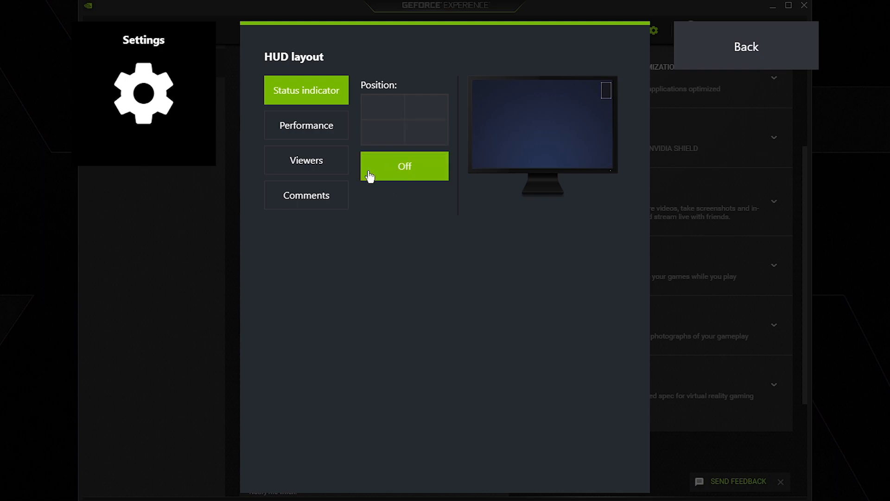
left_click(746, 45)
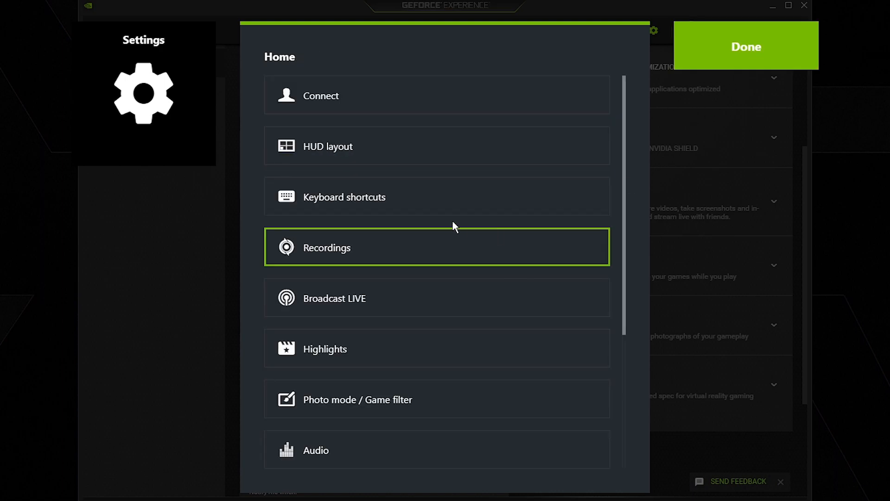
left_click(344, 197)
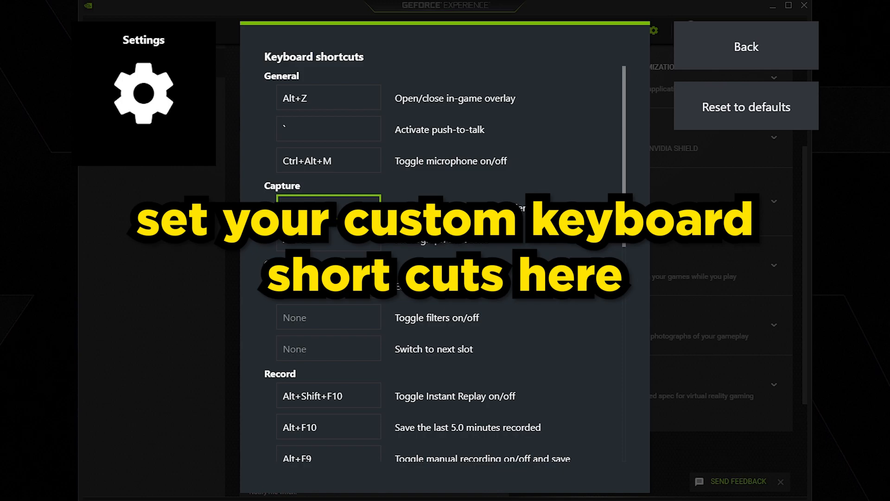
left_click(745, 47)
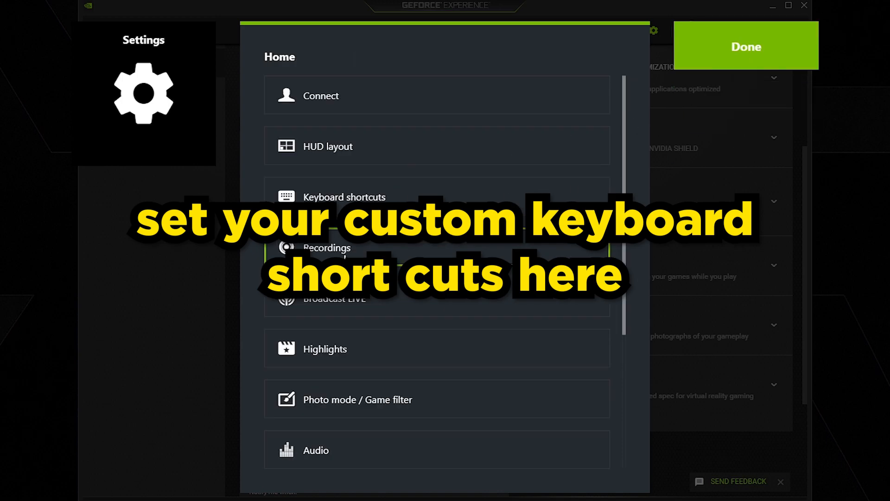
left_click(333, 248)
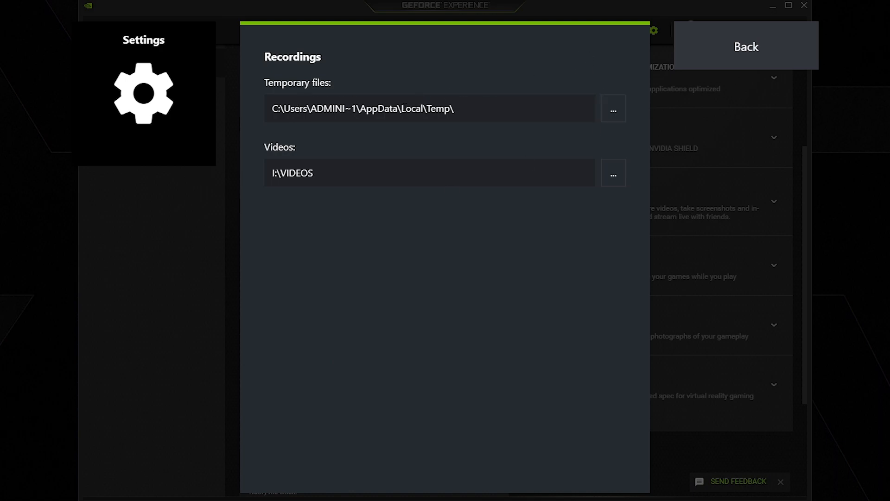
mouse_move(323, 165)
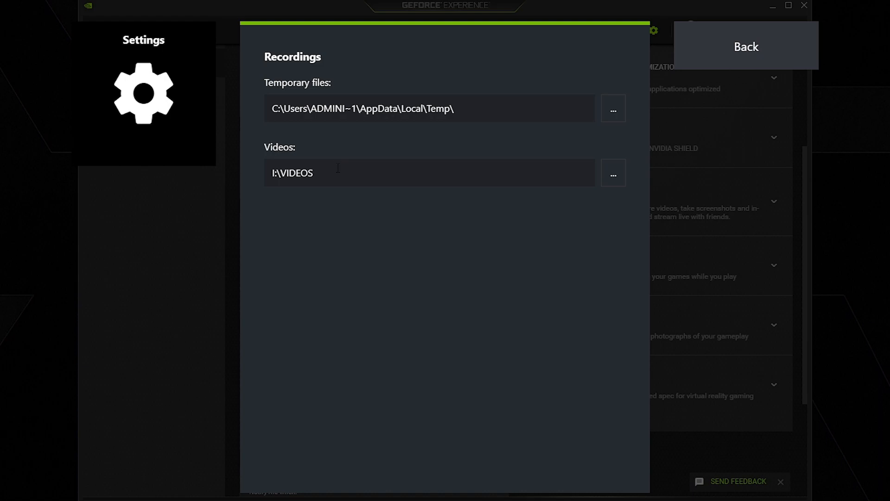
mouse_move(289, 189)
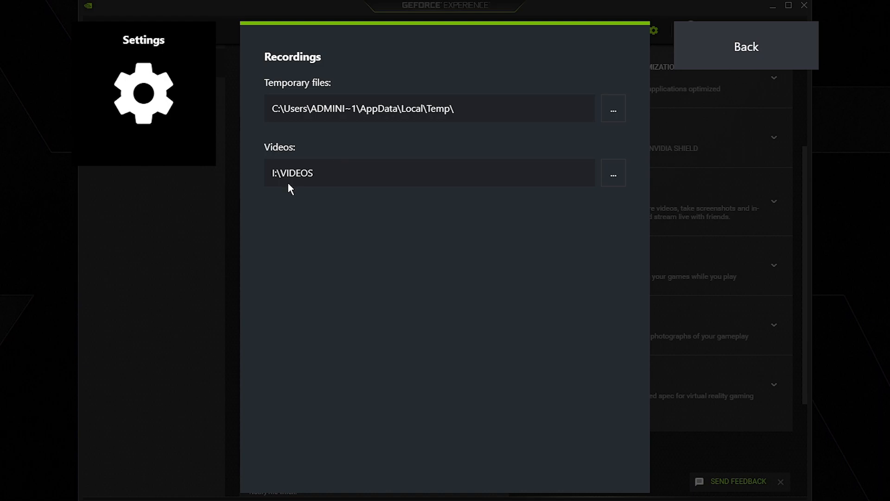
Step: Keep videos saving to I:\VIDEOS and leave the recording folder settings
left_click(745, 46)
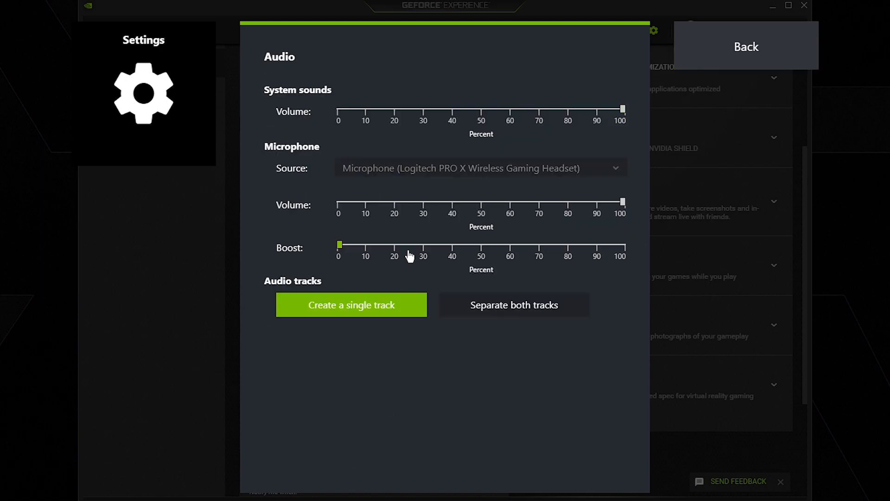
mouse_move(333, 269)
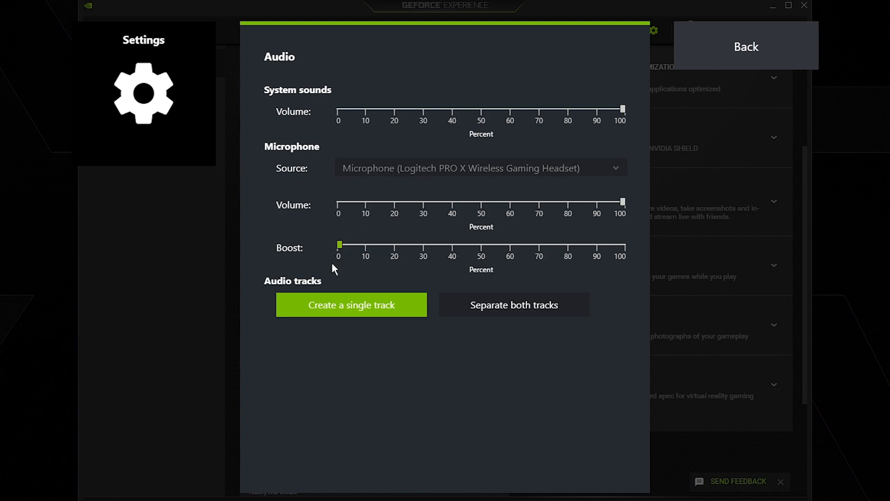
mouse_move(474, 267)
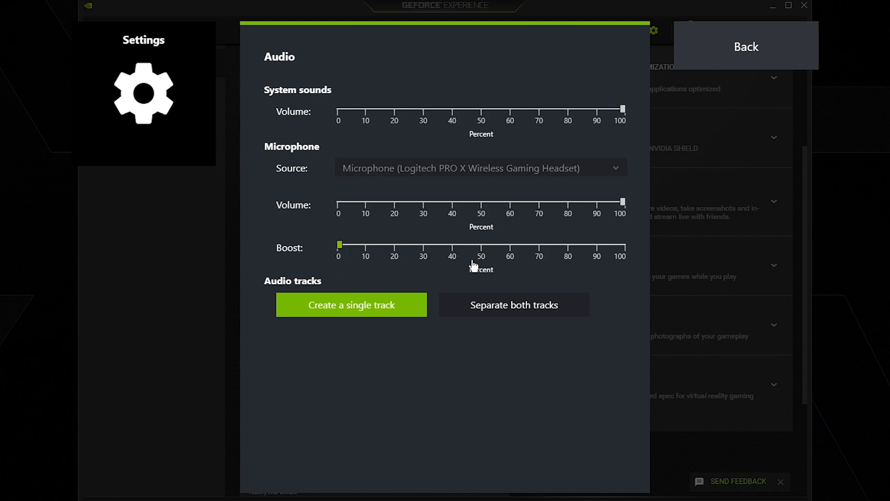
Step: Keep system and microphone volume at 100, no boost, single audio track, and leave the Audio page
left_click(745, 45)
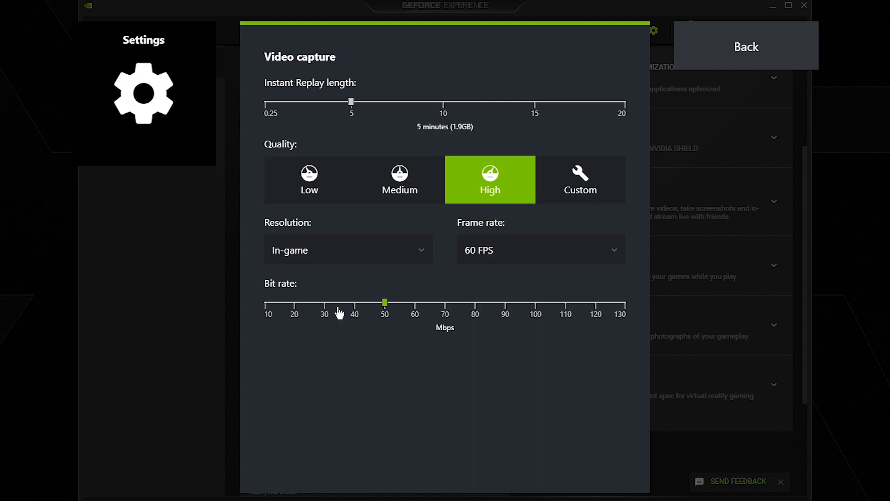
mouse_move(391, 321)
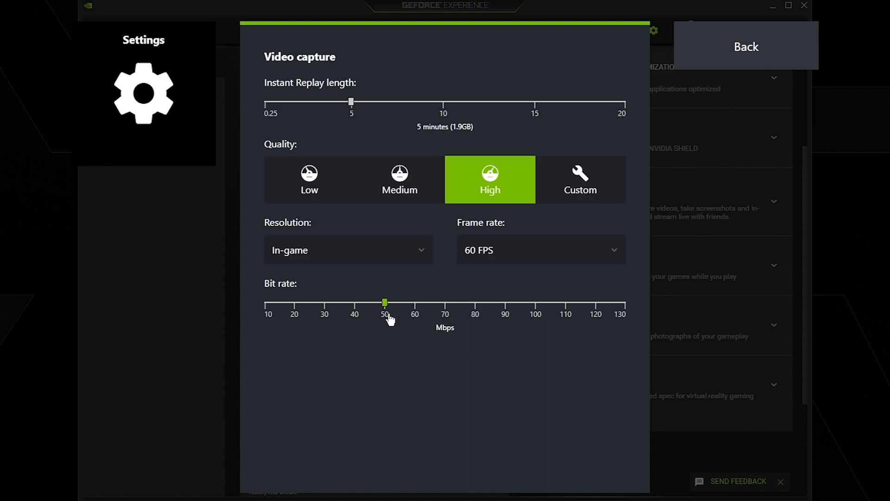
mouse_move(385, 322)
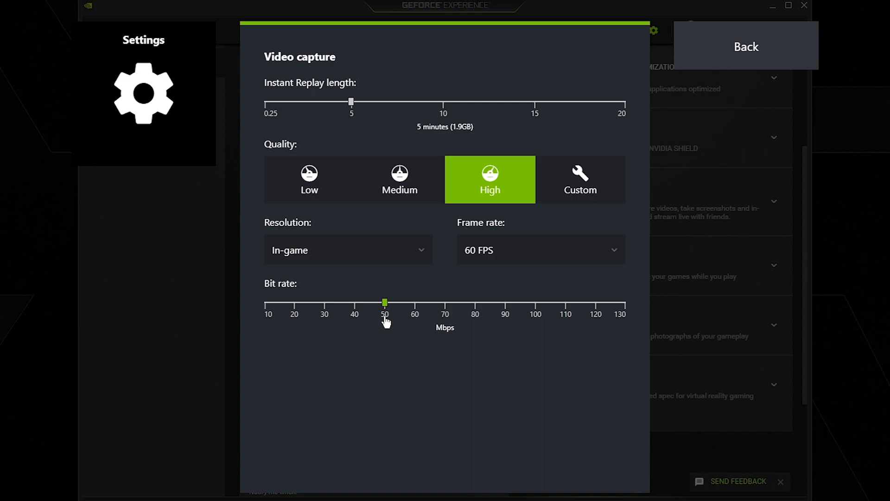
Step: Set video capture to Custom quality at 60 FPS and 30 Mbps, shortening Instant Replay toward the minimum
left_click(540, 249)
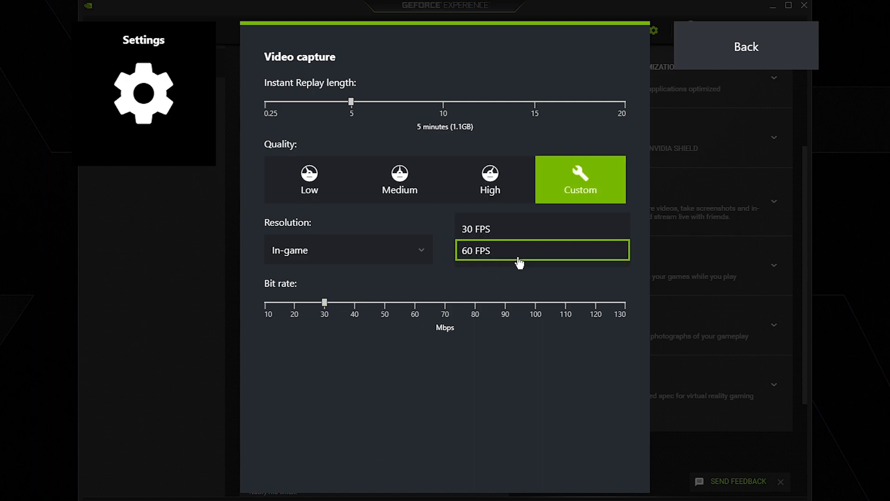
left_click(540, 250)
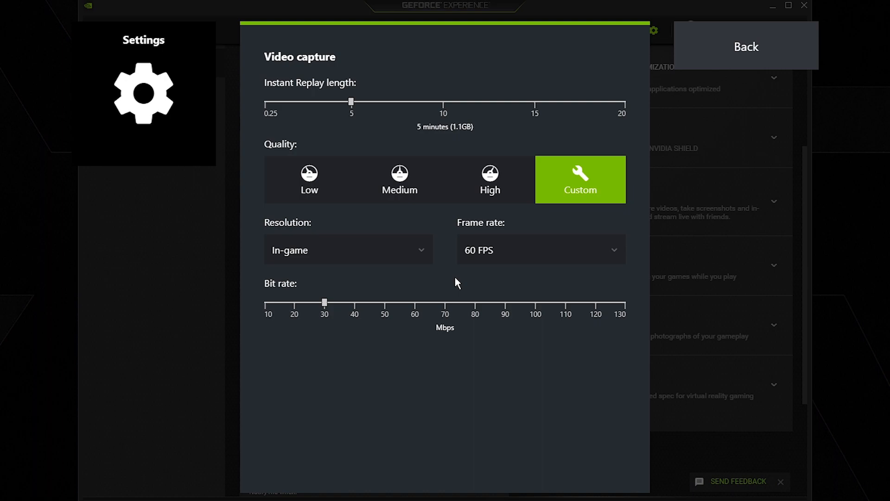
left_click(347, 249)
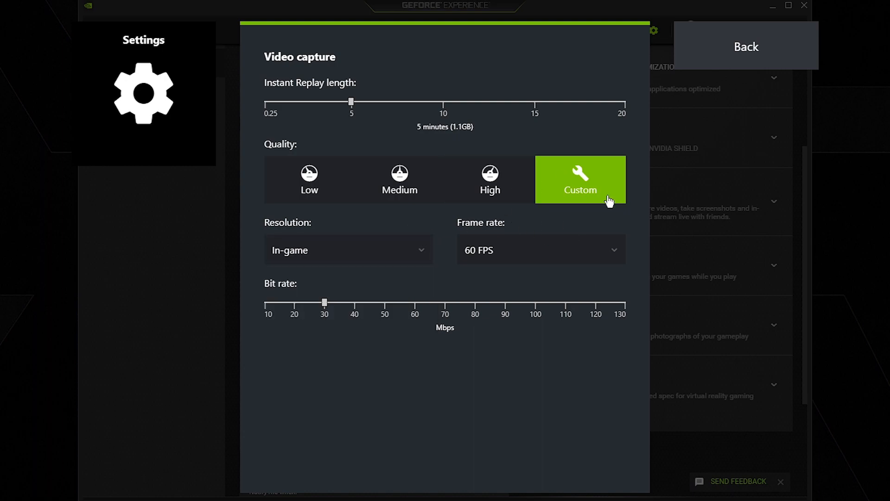
mouse_move(350, 103)
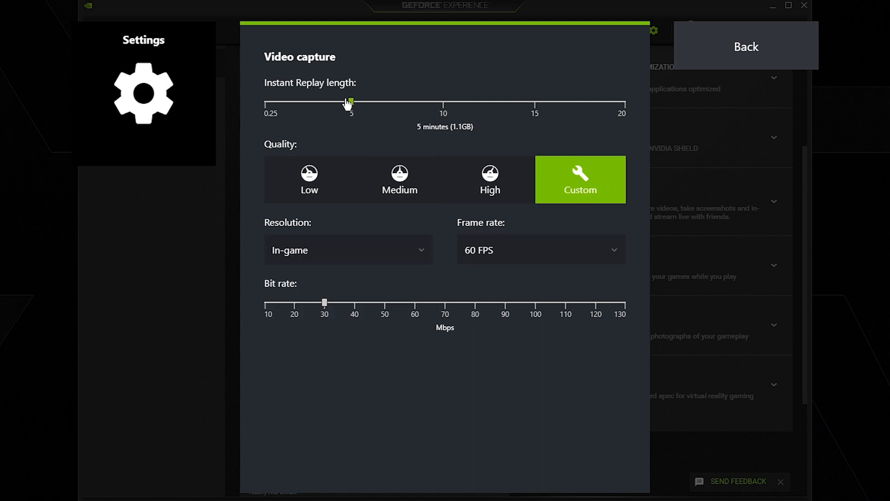
mouse_move(349, 104)
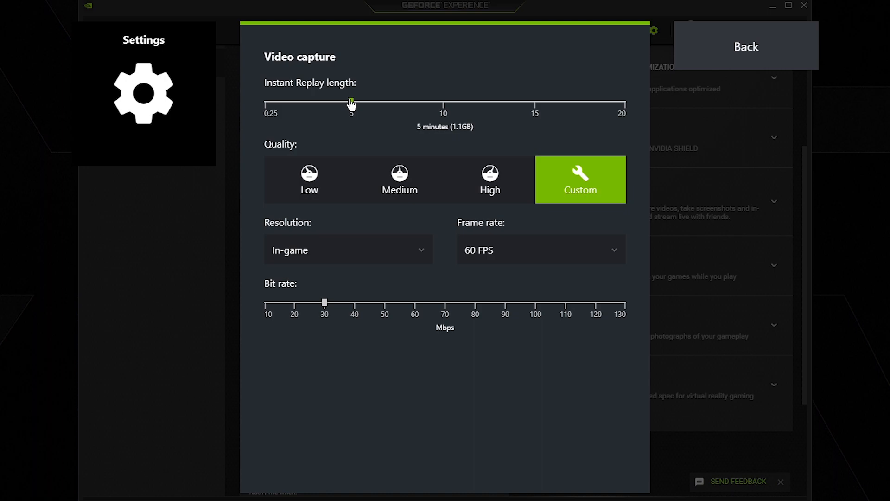
left_click_drag(351, 105, 272, 105)
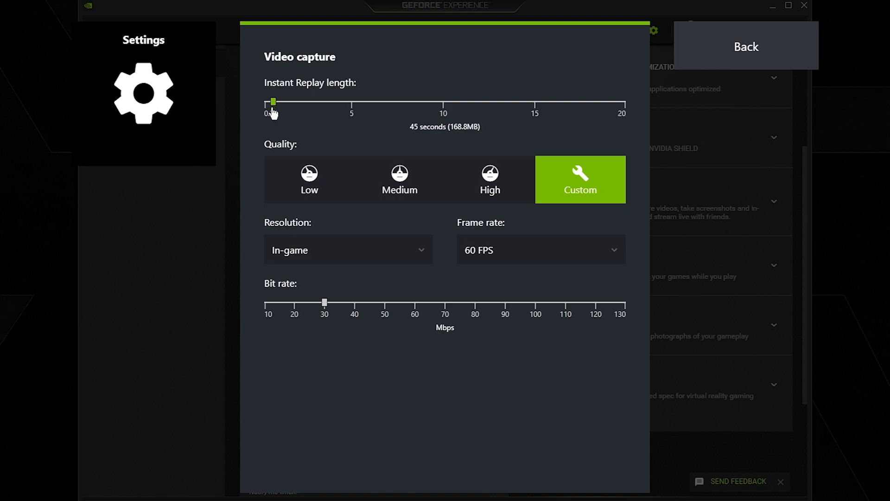
Step: Set Instant Replay length to 30 seconds and leave the video capture settings
left_click_drag(273, 102, 269, 102)
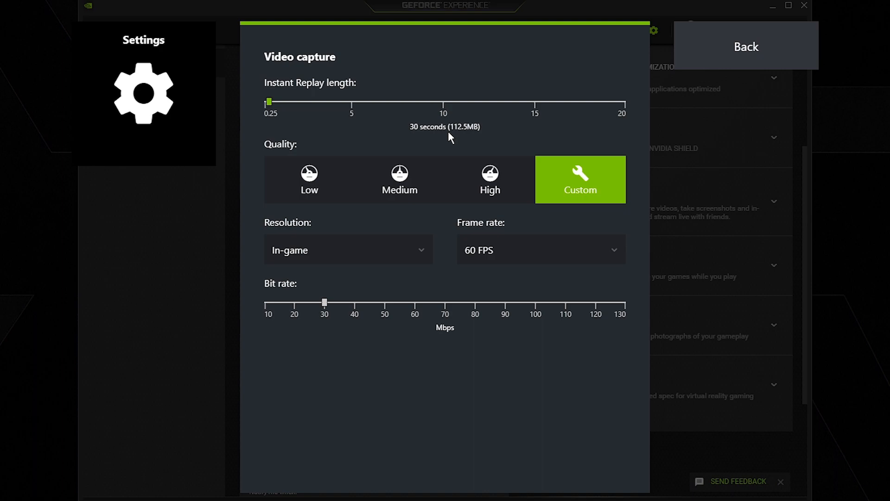
mouse_move(492, 113)
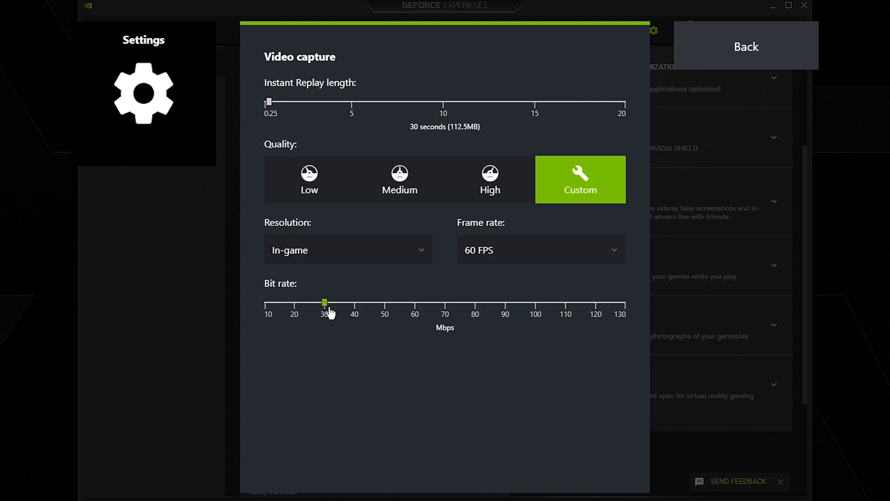
left_click(745, 46)
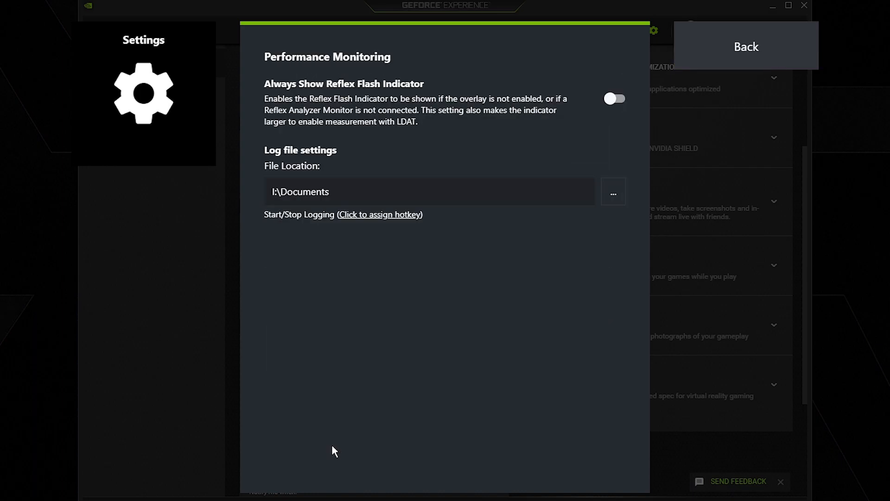
mouse_move(658, 89)
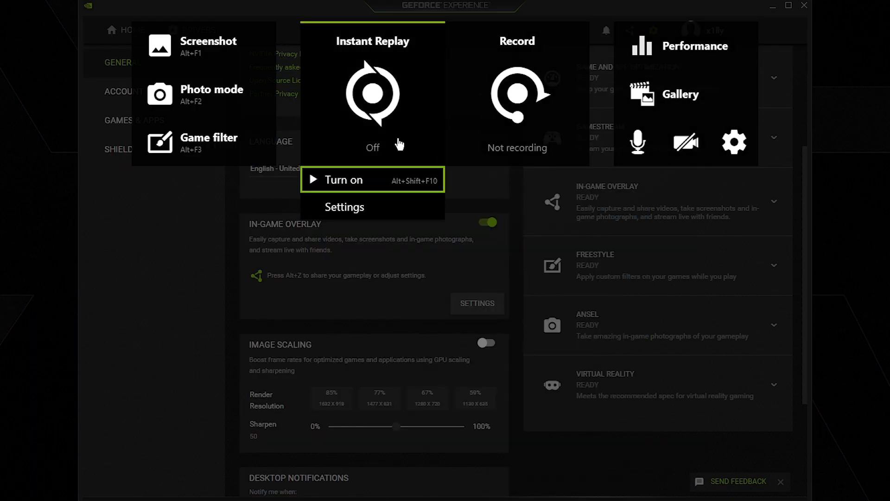
mouse_move(355, 187)
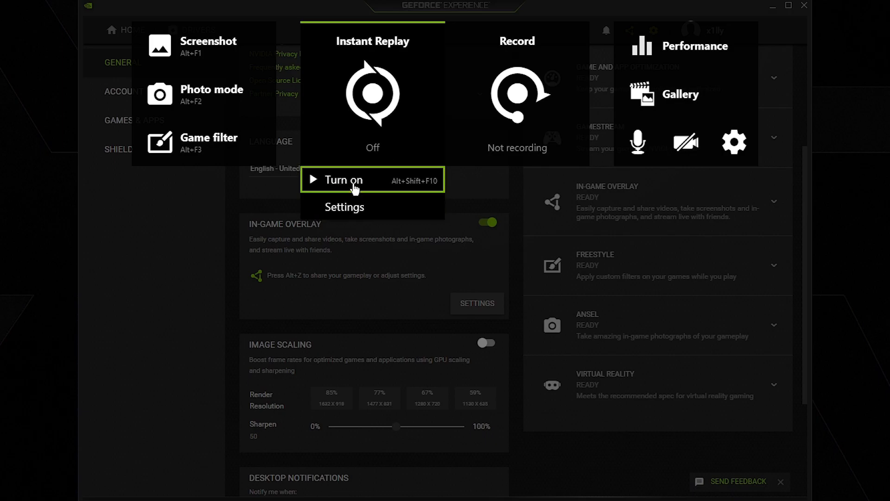
Step: Switch Instant Replay on and go to the overlay's Keyboard shortcuts settings
left_click(343, 179)
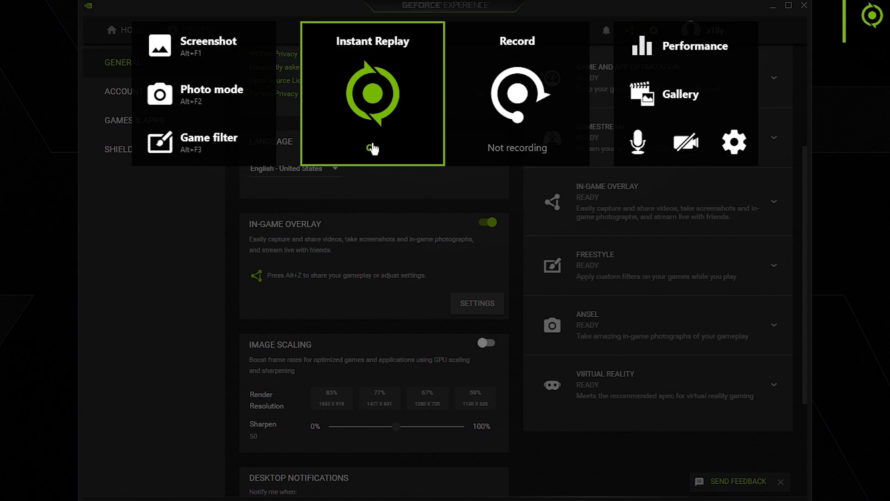
left_click(732, 143)
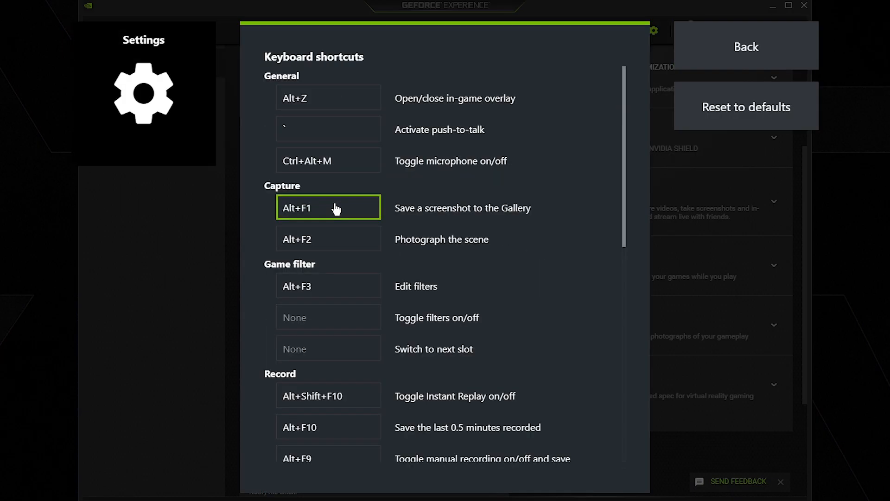
Step: Confirm the Record shortcut saves the last 0.5 minutes, then switch Instant Replay off
scroll("down", 3)
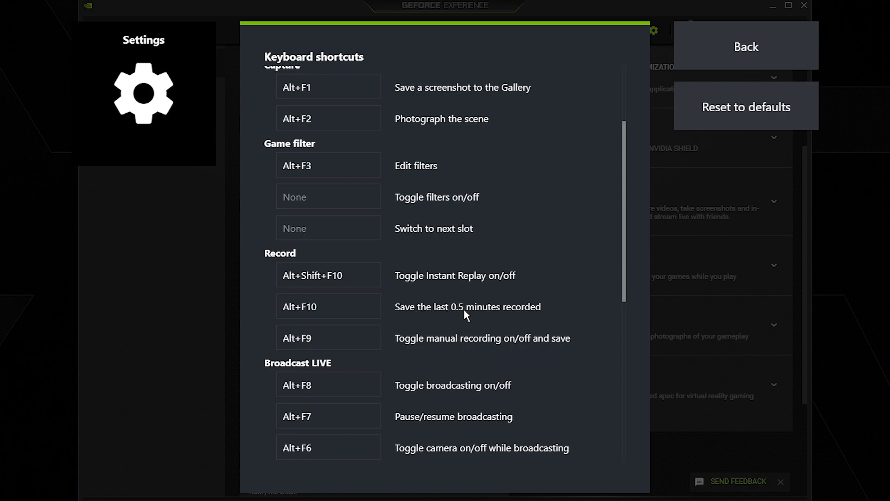
left_click(328, 306)
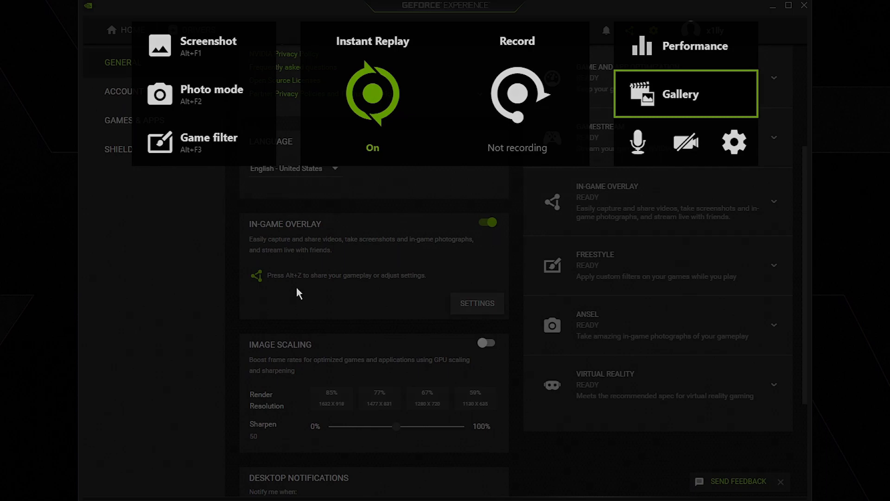
left_click(373, 92)
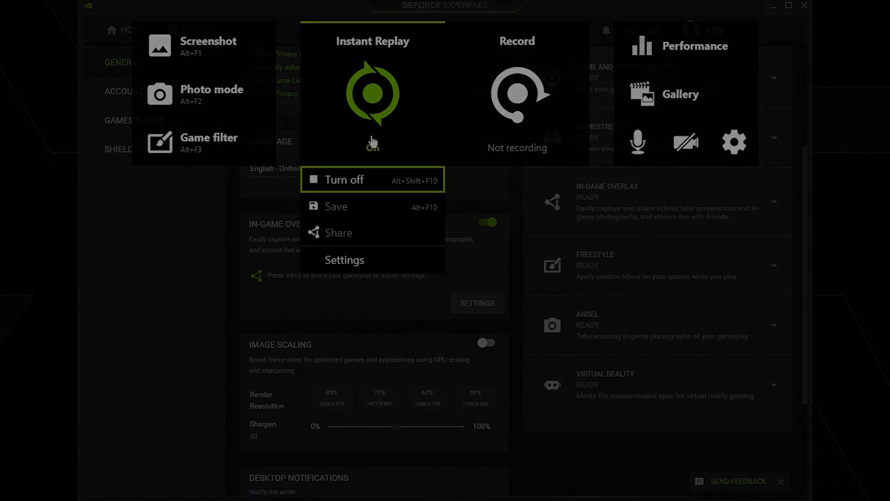
left_click(343, 180)
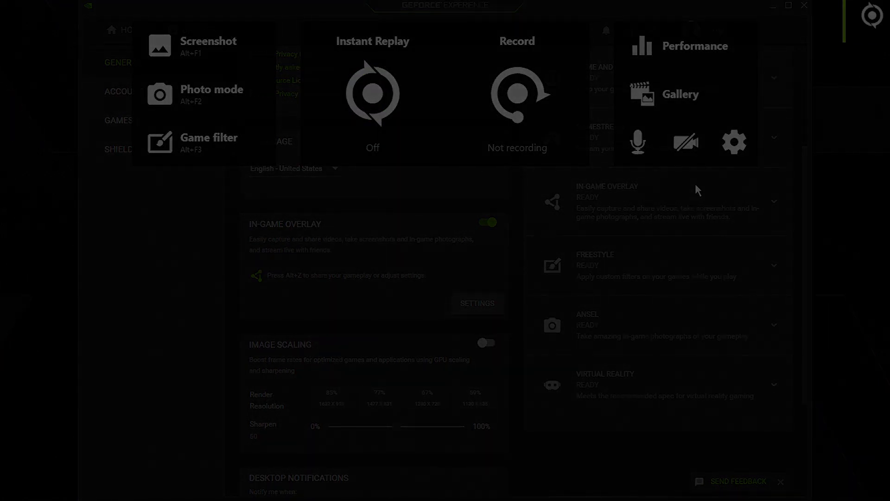